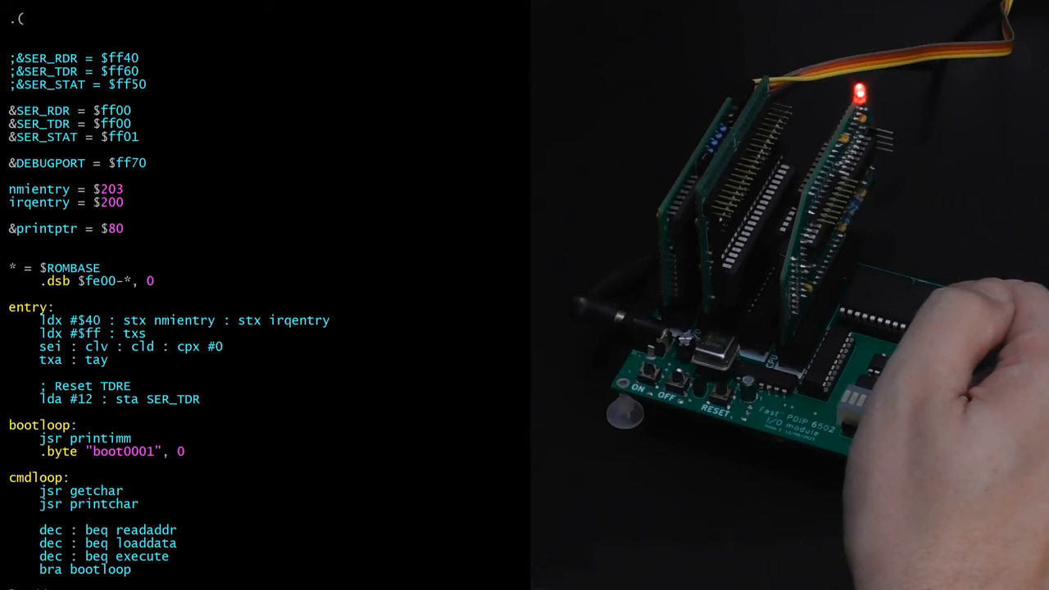
Scroll through the relaunched server output and enter 10 for mandelcolour at the menu
{"action": "scroll", "scroll_direction": "down", "scroll_amount": 3}
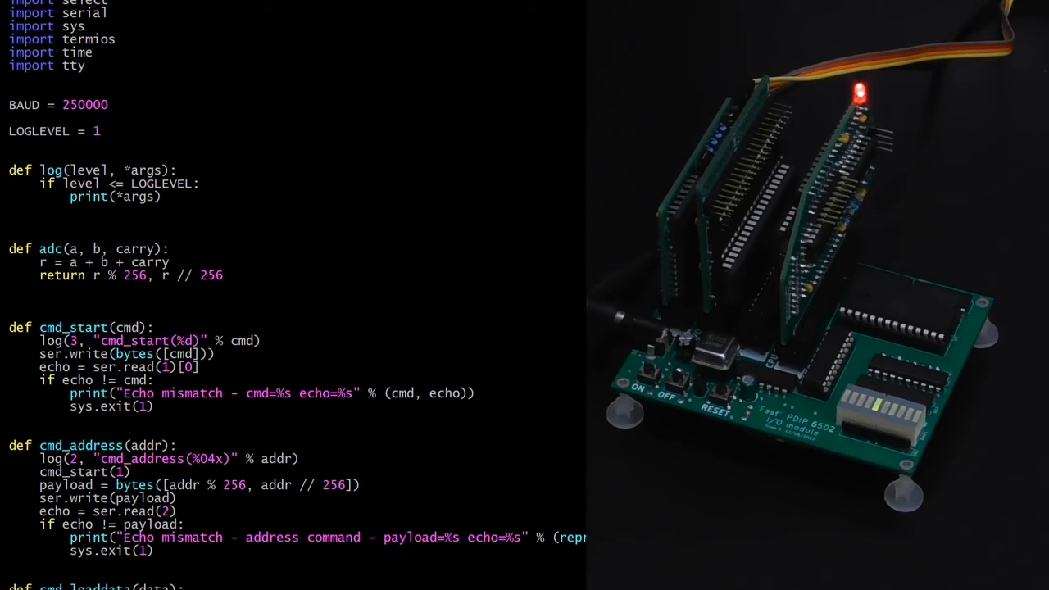
{"action": "scroll", "scroll_direction": "down", "scroll_amount": 3}
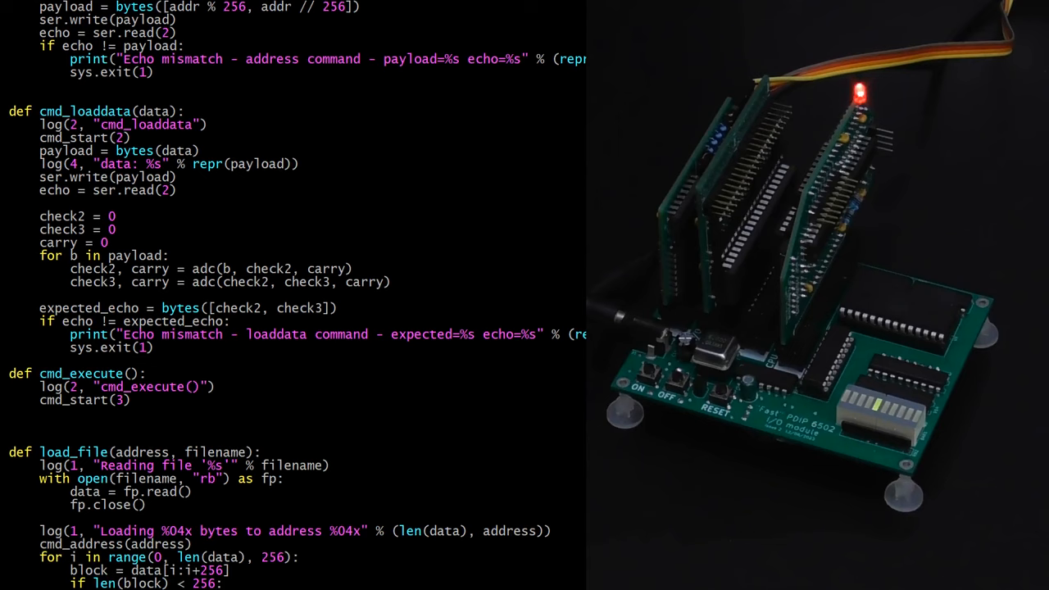
{"action": "scroll", "scroll_direction": "down", "scroll_amount": 3}
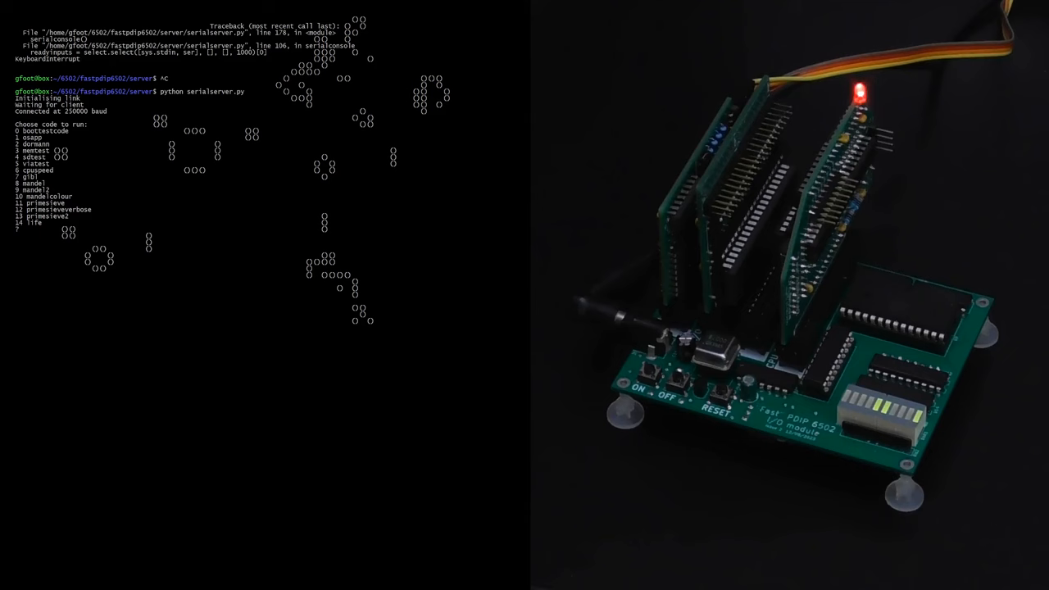
{"action": "type", "text": "10"}
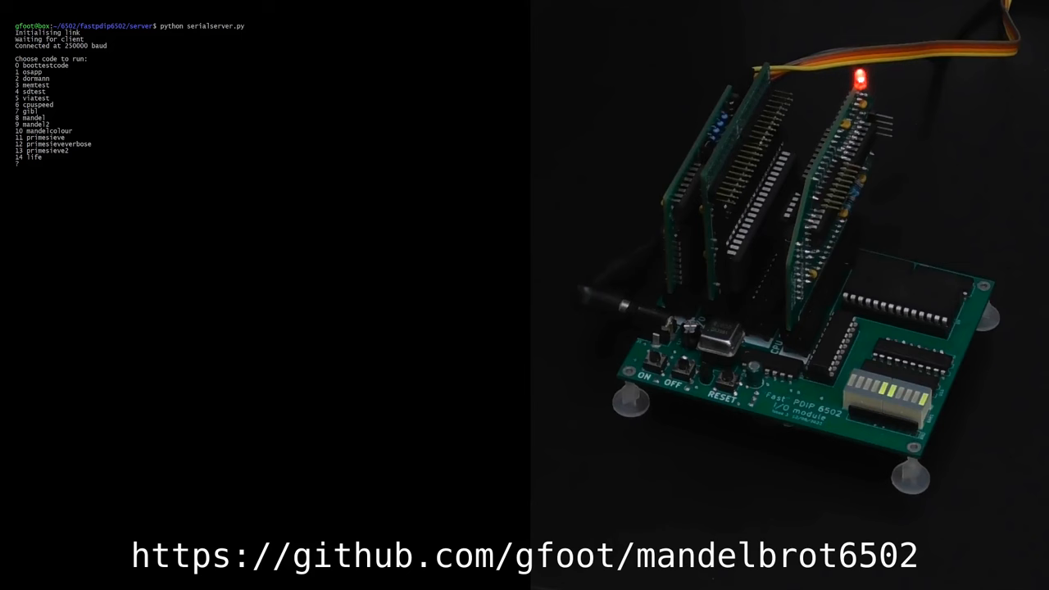
Enter 10 at the 'Choose code to run' prompt to send mandelcolour
{"action": "type", "text": "10"}
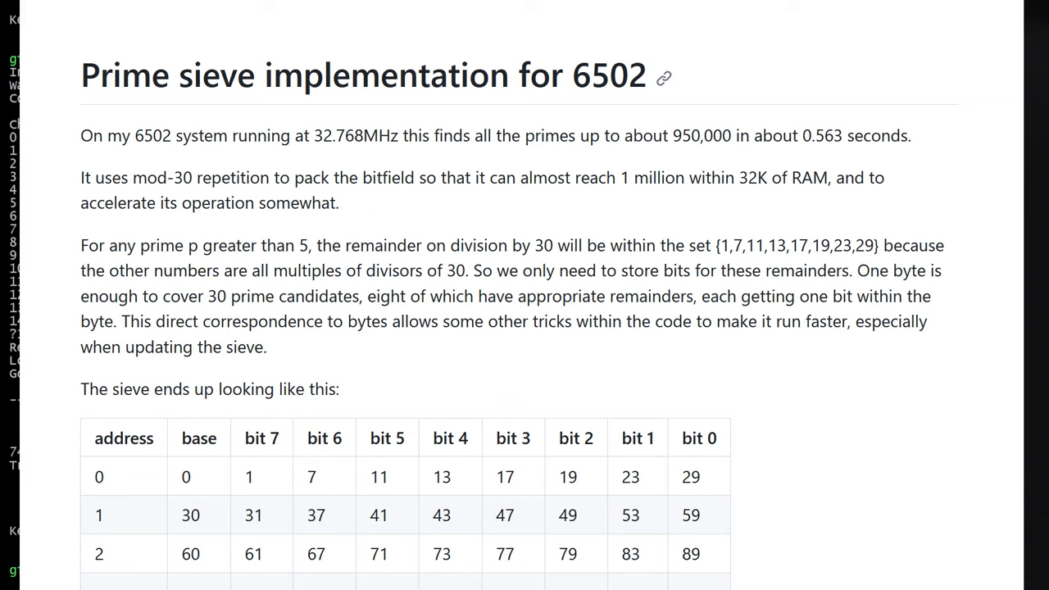
{"action": "scroll", "scroll_direction": "down", "scroll_amount": 3}
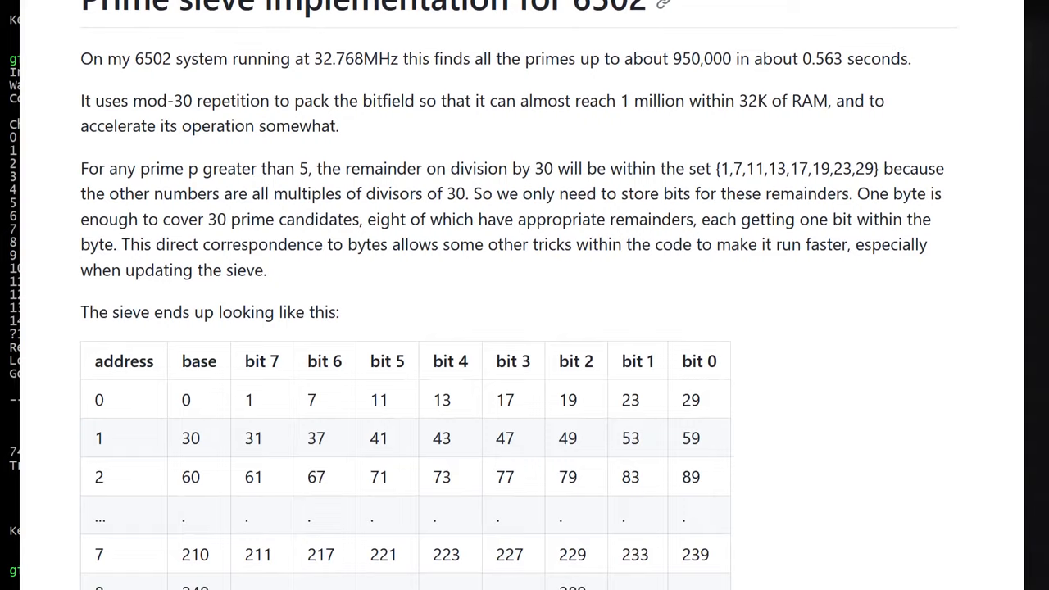
{"action": "scroll", "scroll_direction": "down", "scroll_amount": 3}
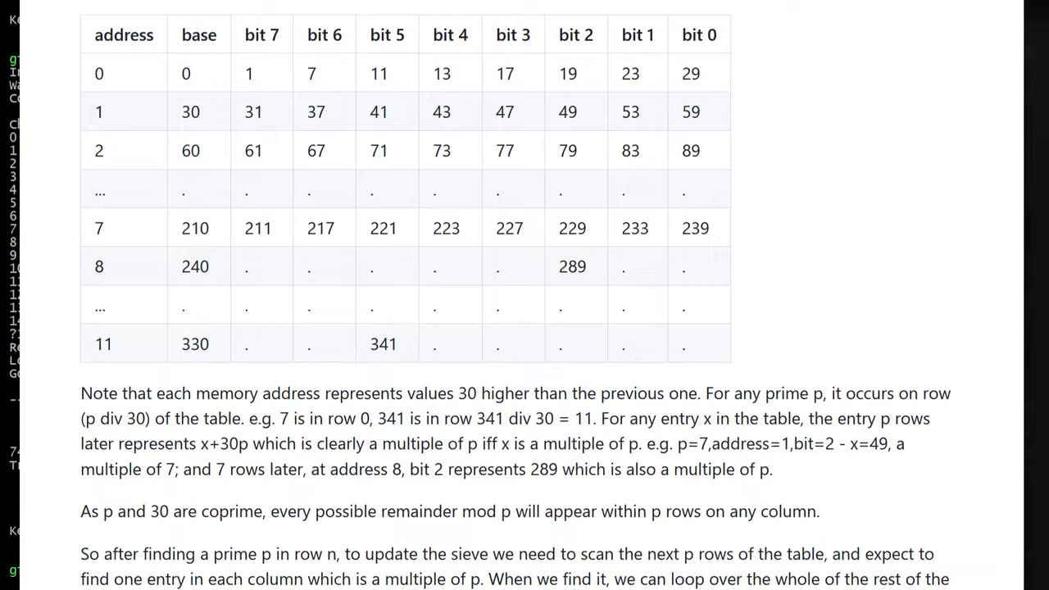
{"action": "scroll", "scroll_direction": "down", "scroll_amount": 3}
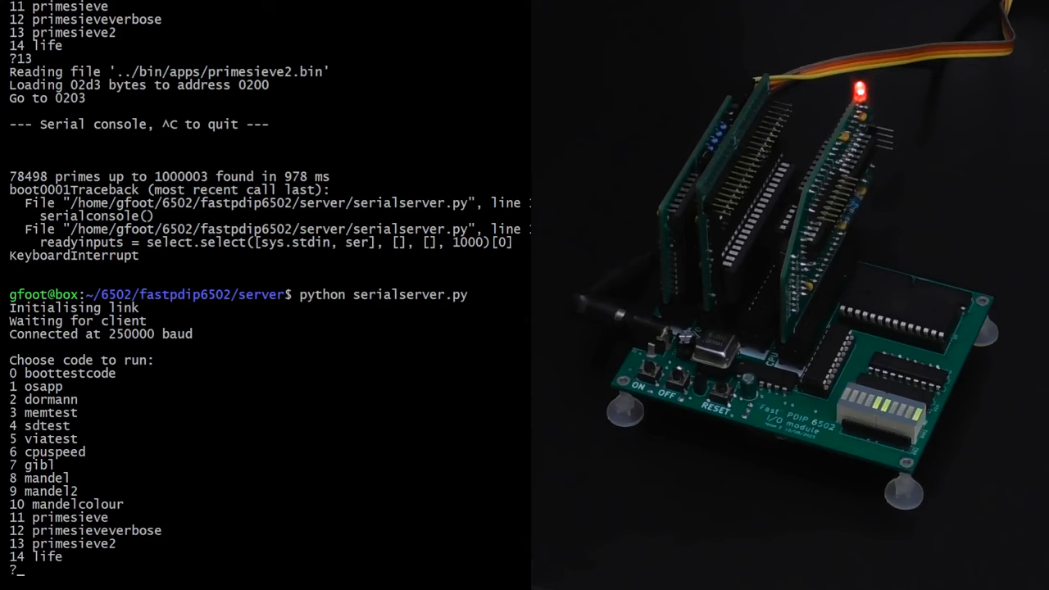
Enter 7 to load gibl.bin, then begin a PRINT statement at the BASIC prompt
{"action": "type", "text": "7"}
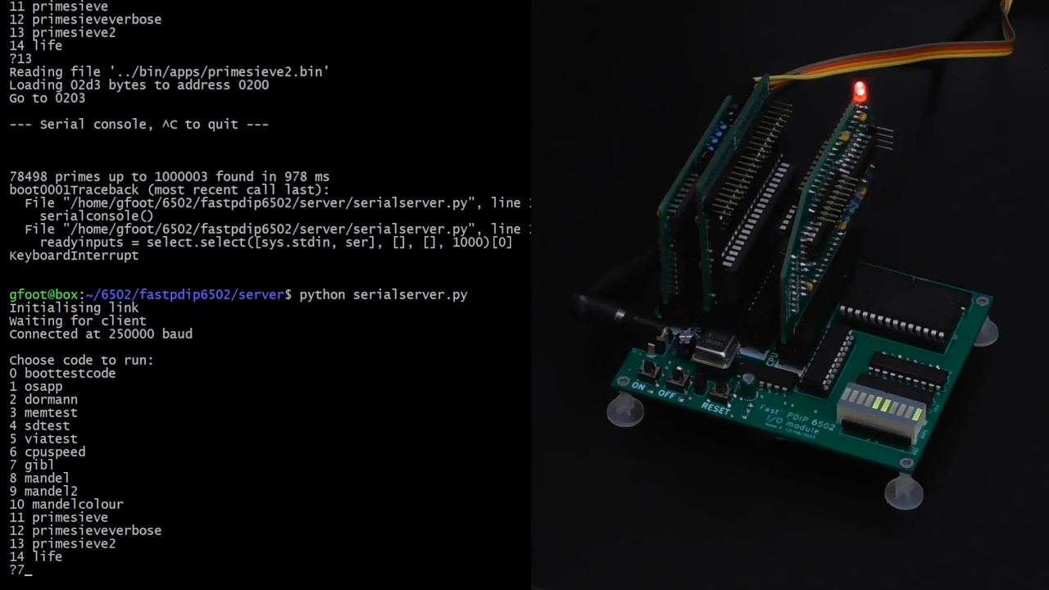
{"action": "type", "text": "7"}
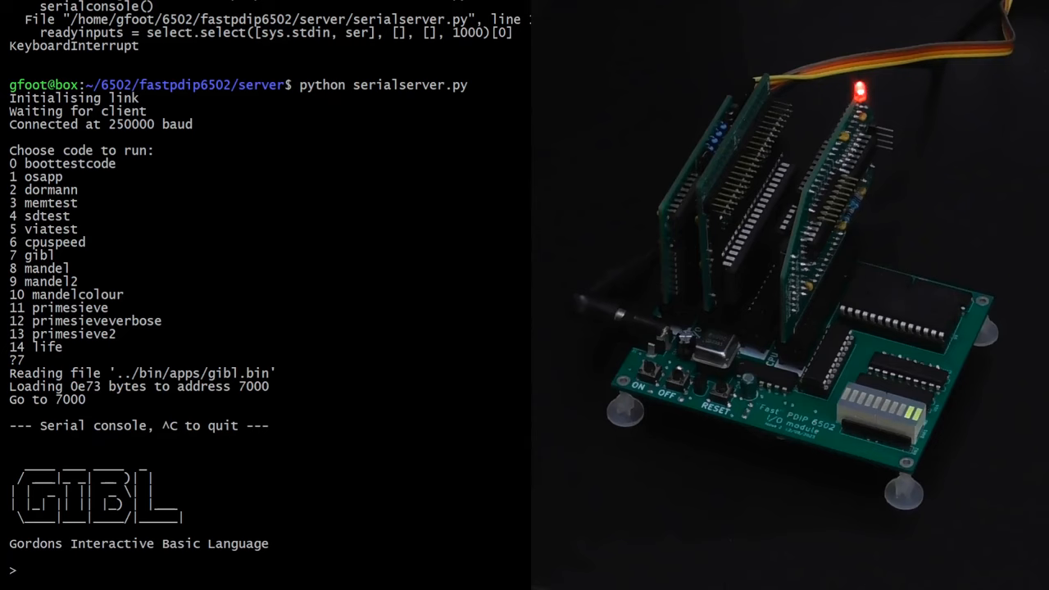
{"action": "type", "text": "PRINT \"Hello"}
{"action": "type", "text": "20 GOTO 10"}
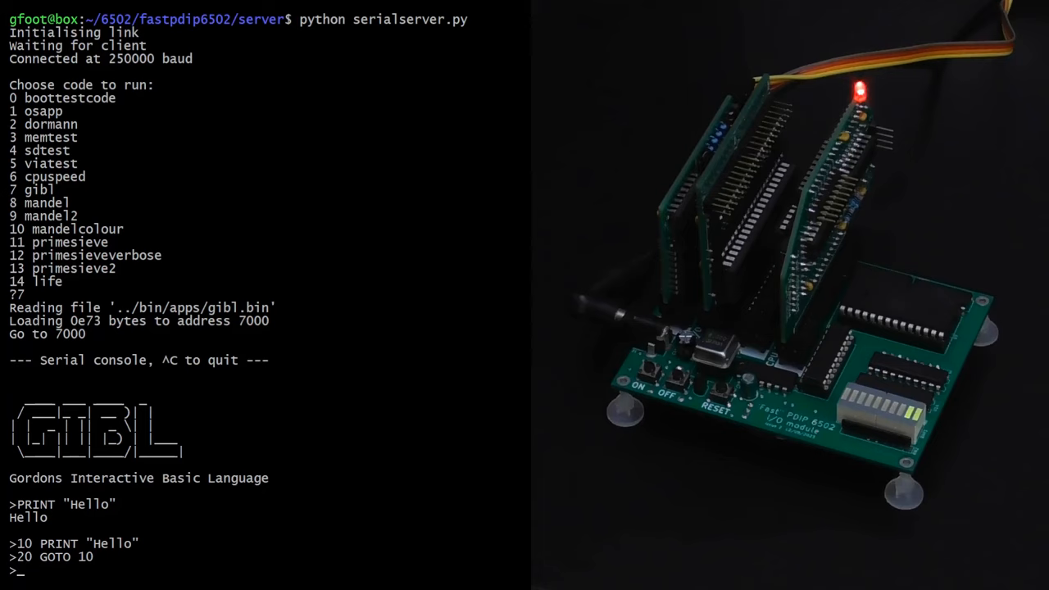
Let the looping Hello program run, then Ctrl+C the serial server back to the shell
{"action": "key", "text": "ctrl+c"}
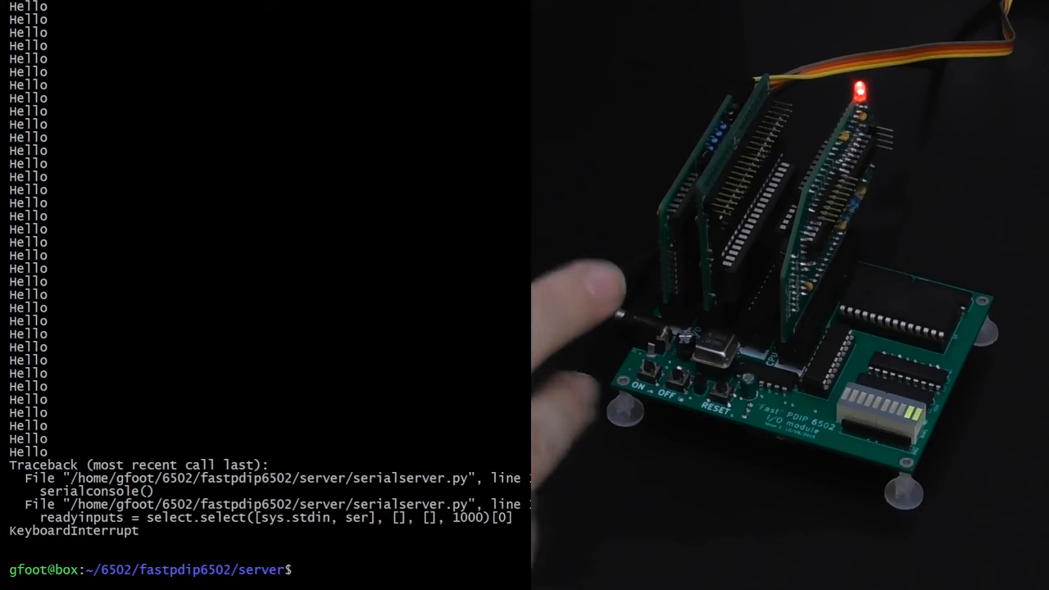
Relaunch python serialserver.py and enter 6 for the cpuspeed program
{"action": "type", "text": "python serialserver.py"}
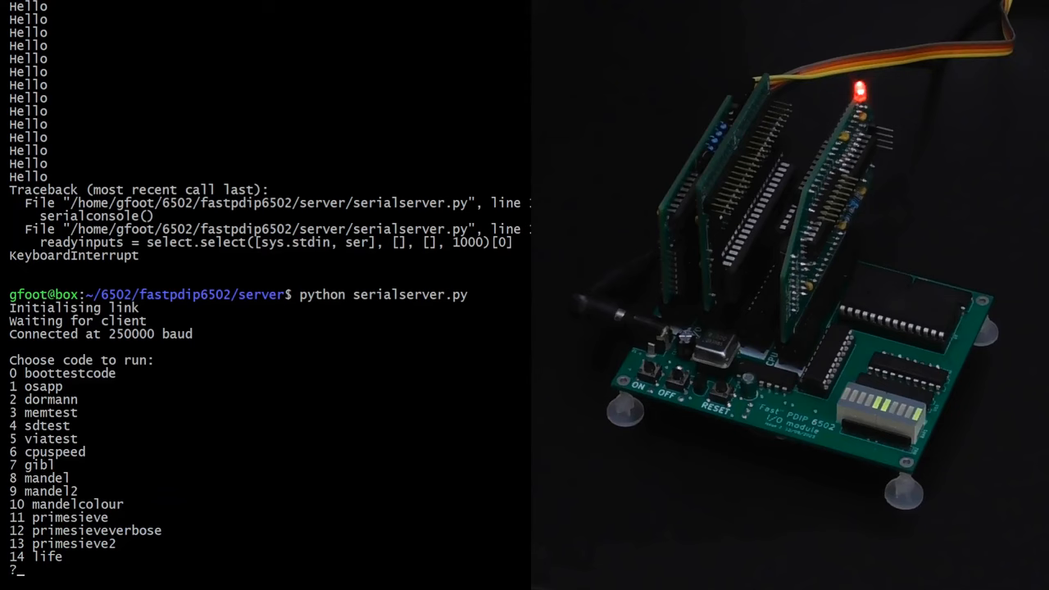
{"action": "type", "text": "6"}
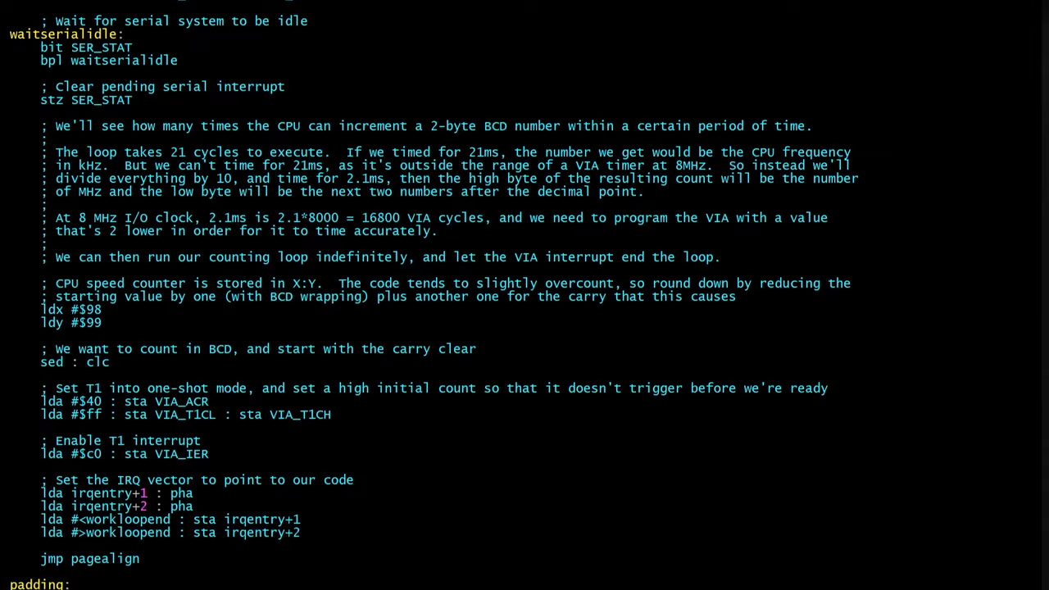
Scroll the cpuspeed source down to the workloop and workloopend sections
{"action": "scroll", "scroll_direction": "down", "scroll_amount": 3}
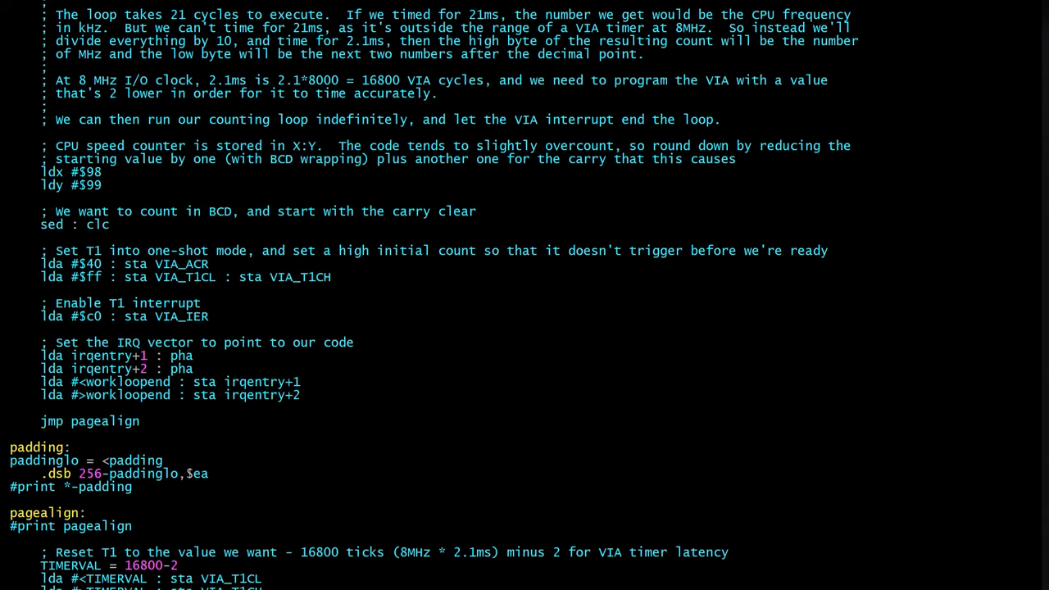
{"action": "scroll", "scroll_direction": "down", "scroll_amount": 3}
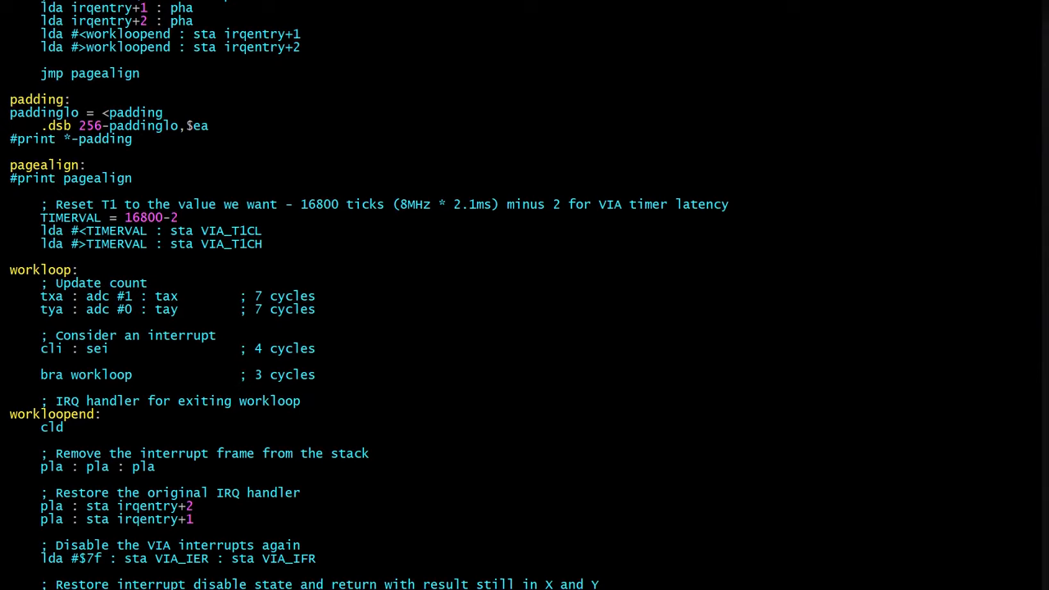
{"action": "scroll", "scroll_direction": "down", "scroll_amount": 3}
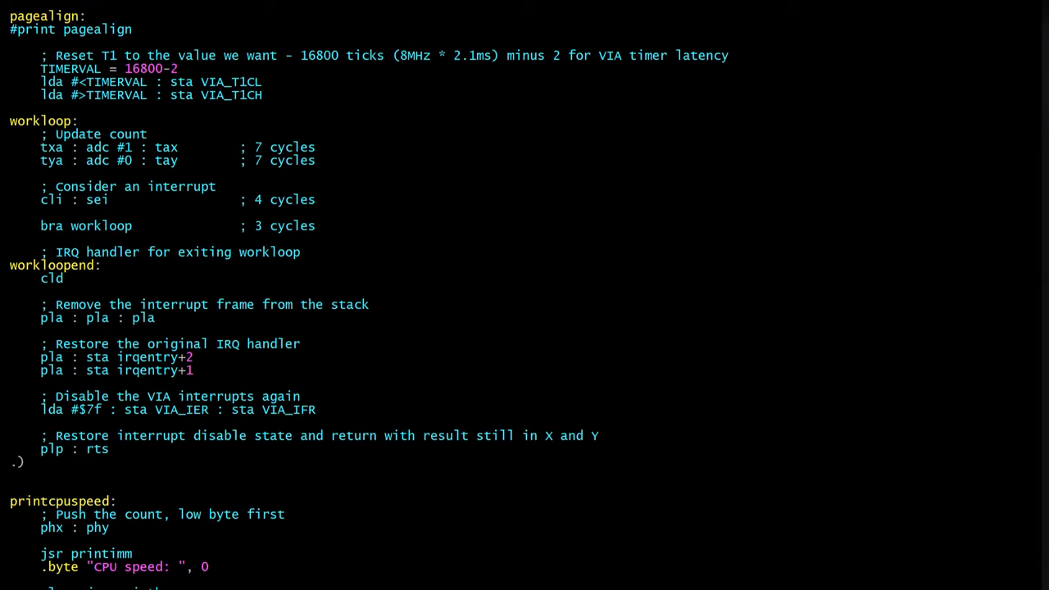
{"action": "scroll", "scroll_direction": "down", "scroll_amount": 3}
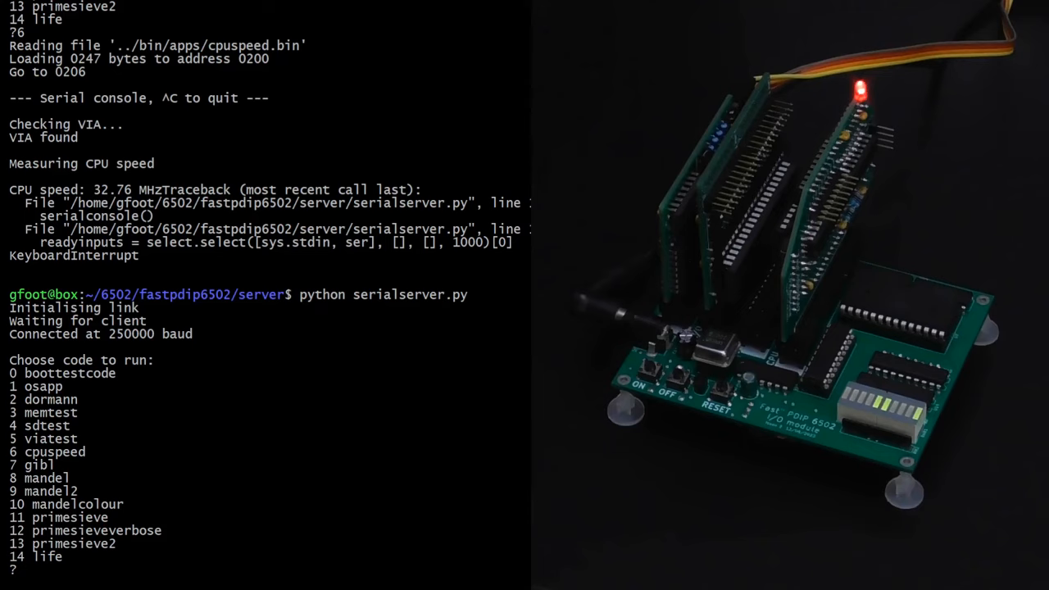
Enter 3 for memtest, then 2 at the relaunched server's menu
{"action": "type", "text": "3"}
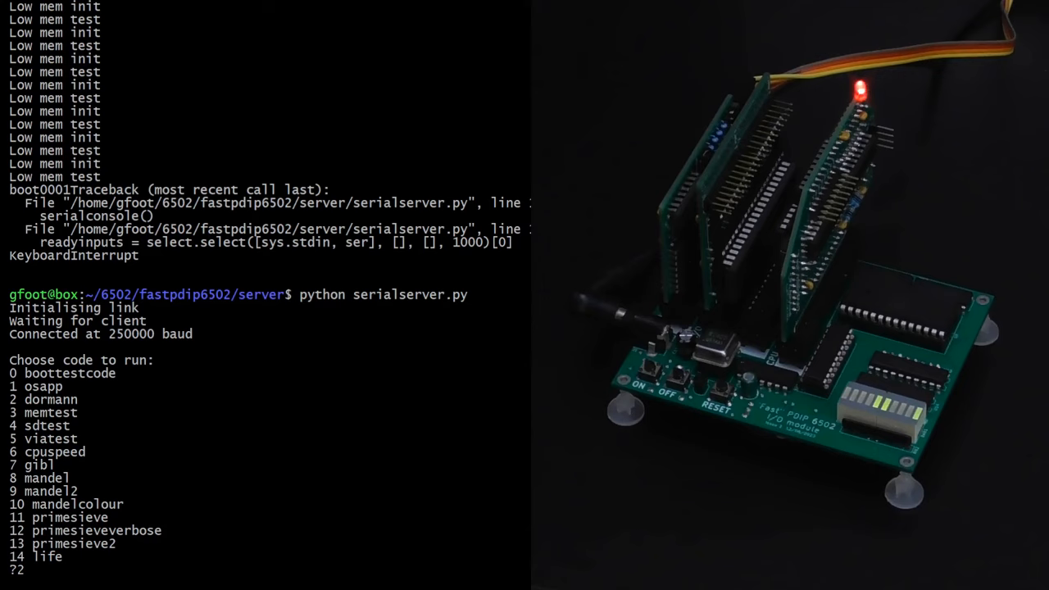
{"action": "type", "text": "2"}
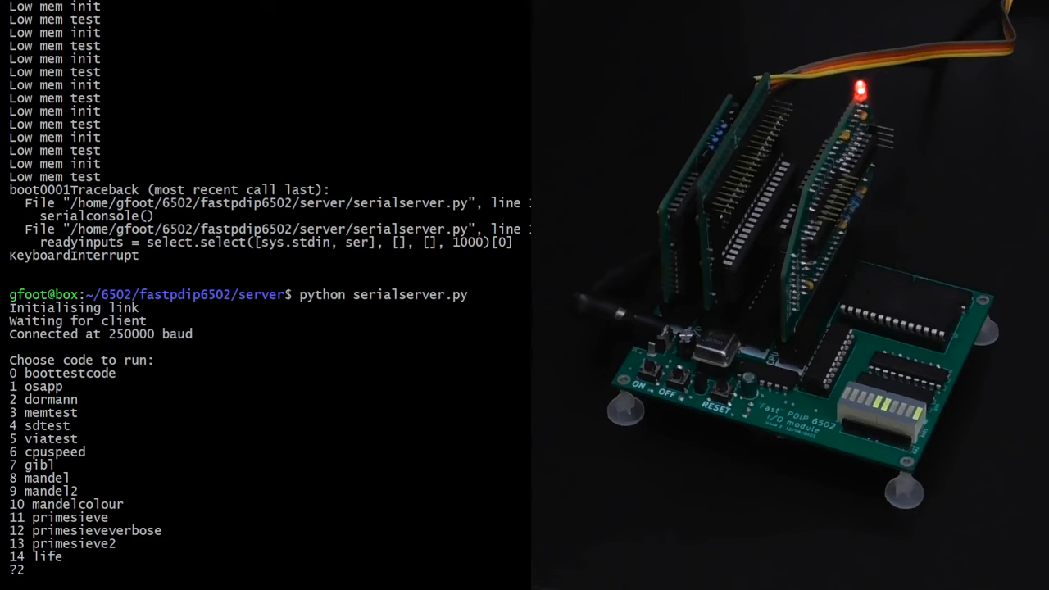
{"action": "type", "text": "2"}
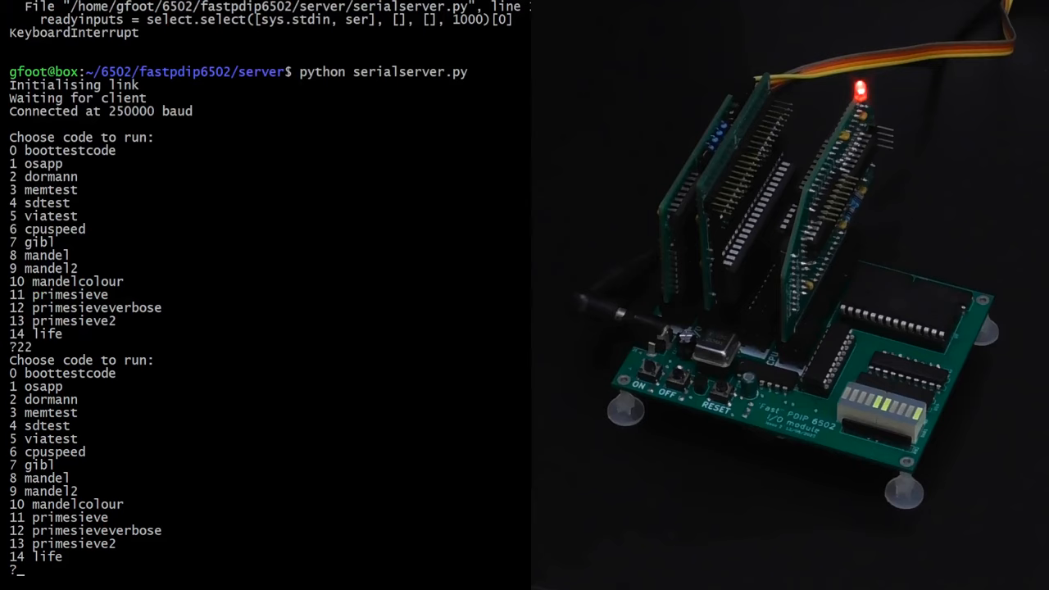